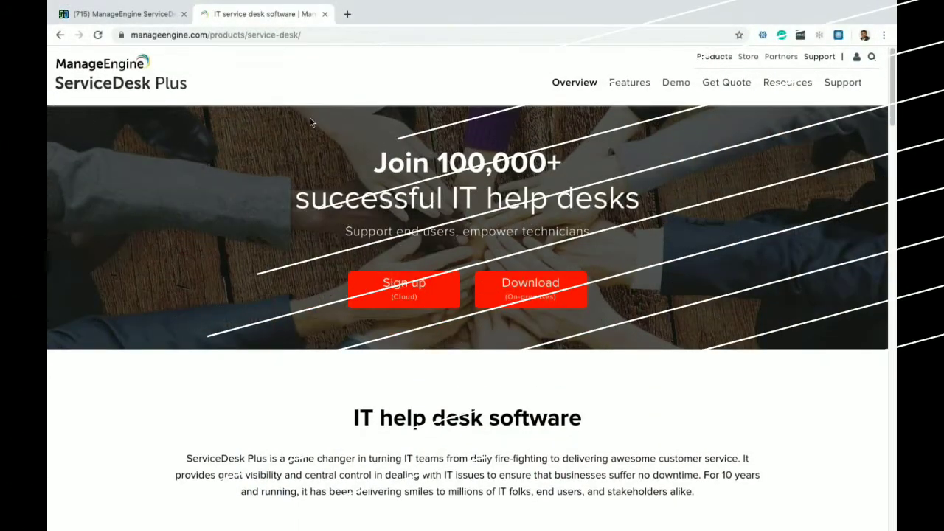
- Switch to the ServiceDesk Plus Support page in the first browser tab
click(122, 14)
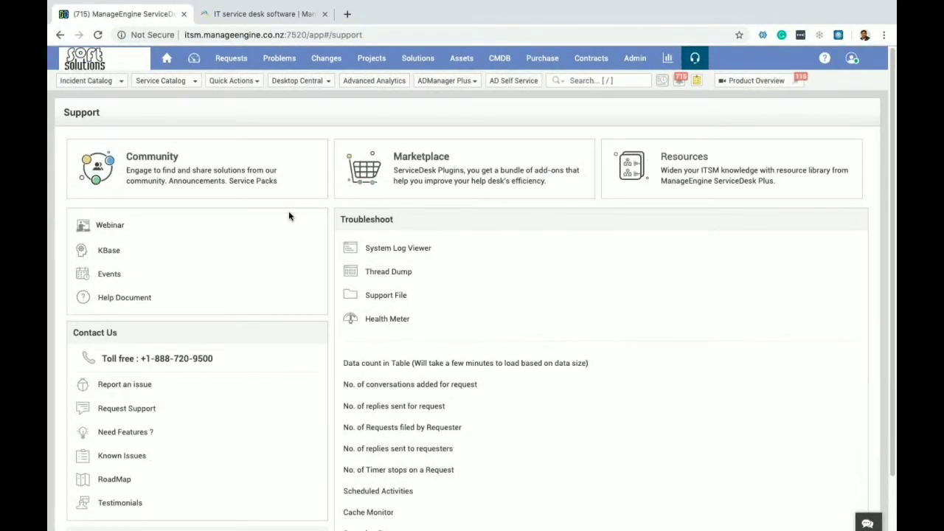
mouse_move(515, 315)
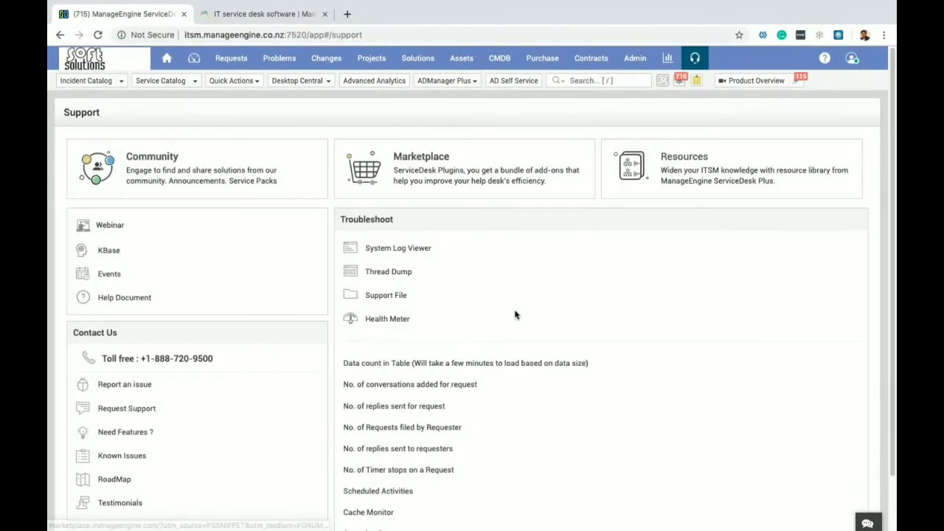
- Review the Support page's Build Information, then go to Admin Settings
scroll(down, 3)
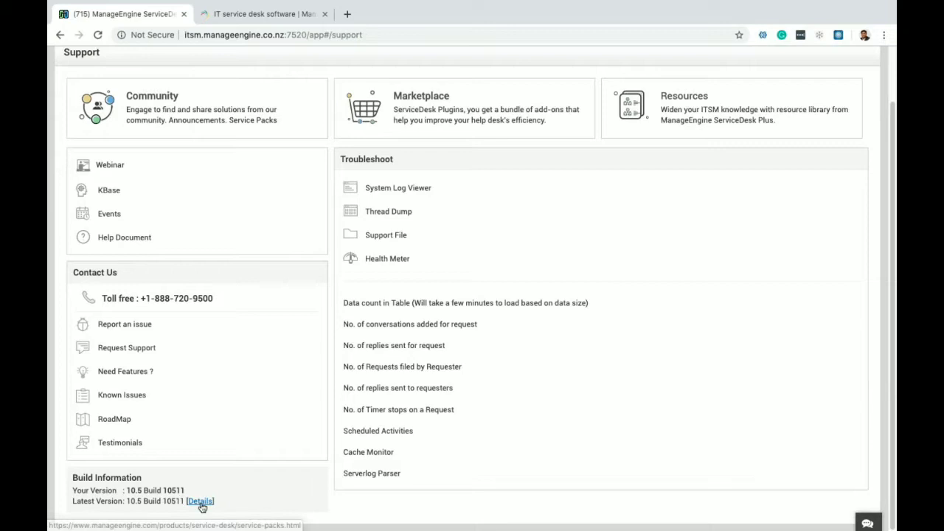
scroll(up, 3)
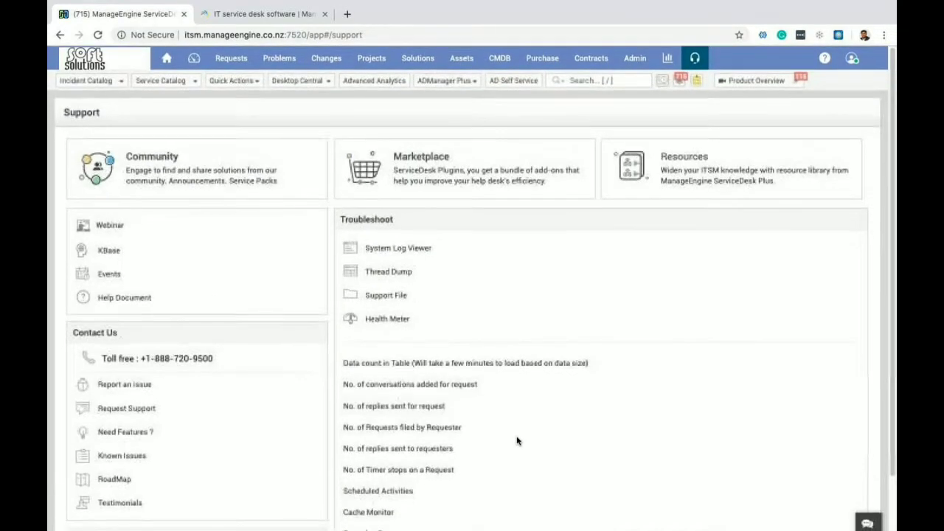
mouse_move(634, 57)
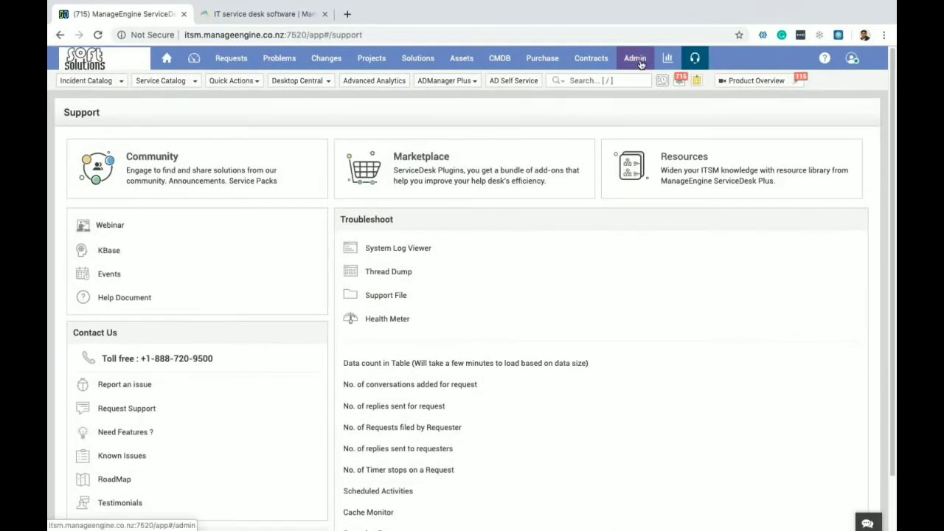
click(634, 57)
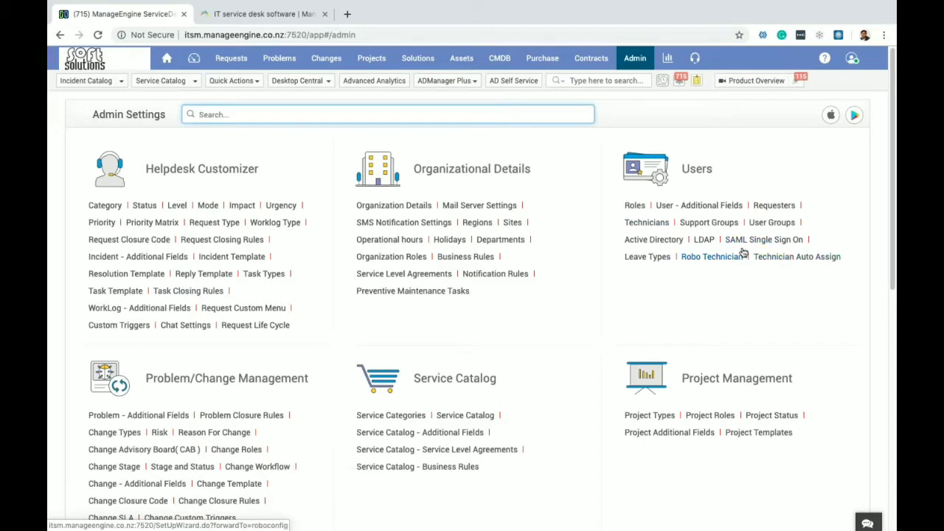
mouse_move(763, 239)
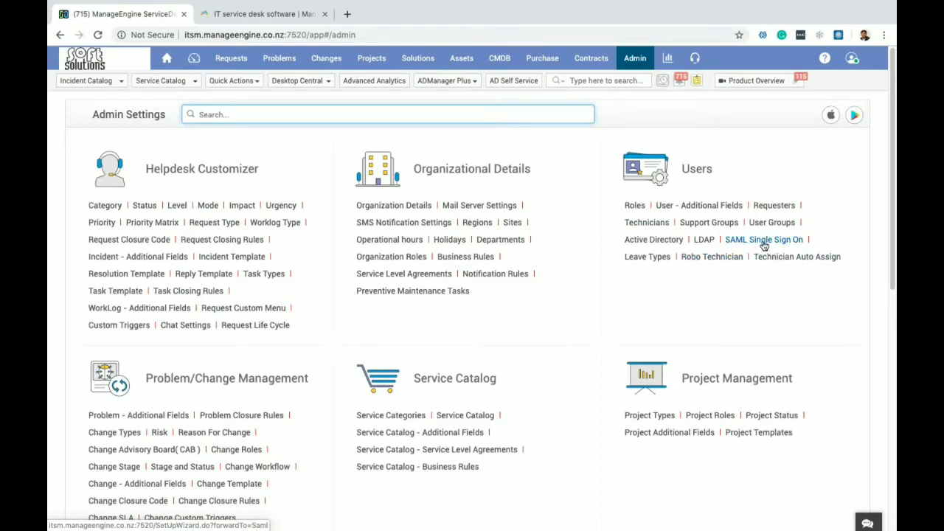
- Open SAML Single Sign On under the Users section of Admin Settings
click(764, 239)
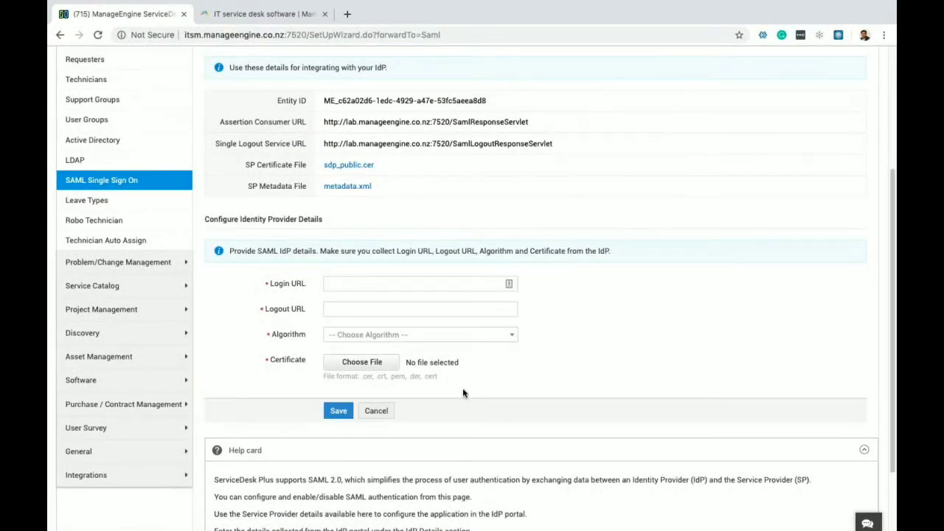
mouse_move(409, 449)
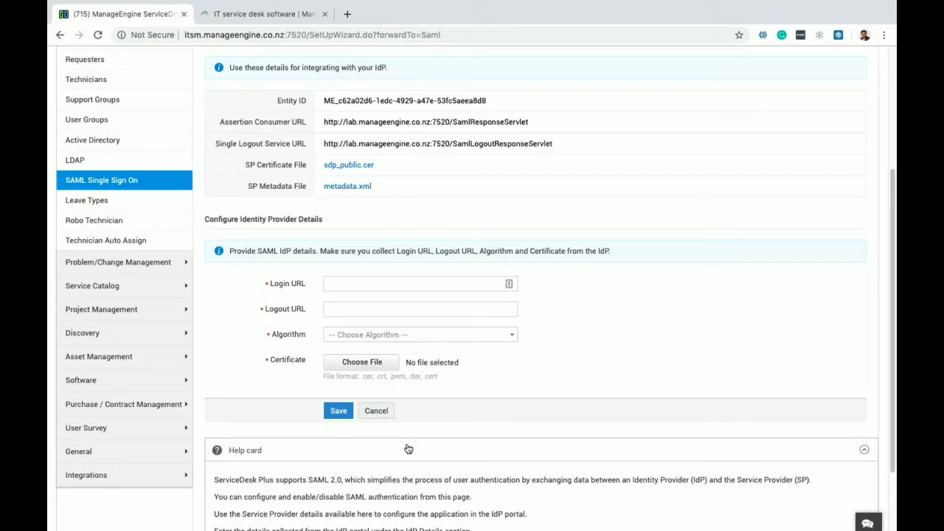